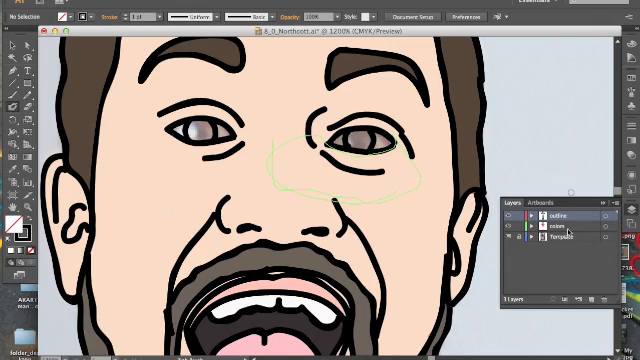
Select the eye area on the cartoon face in preparation for choosing a paint colour
left_click(560, 232)
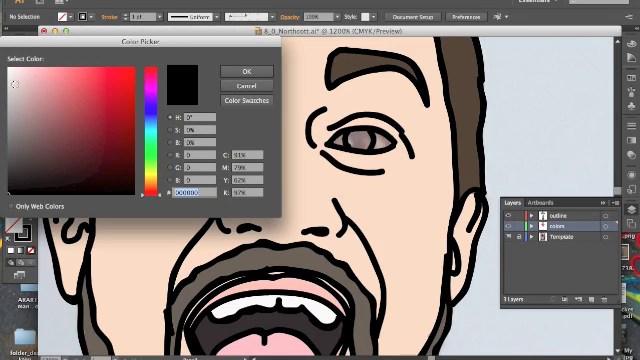
left_click(28, 68)
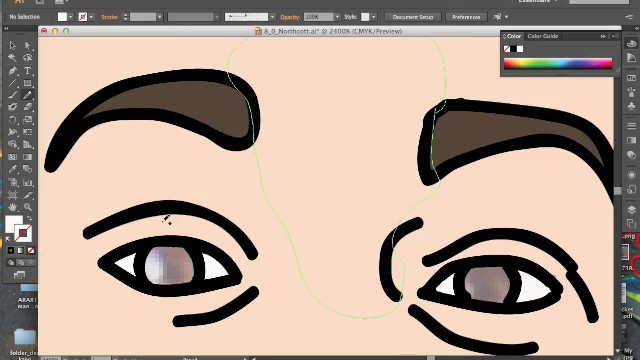
mouse_move(12, 188)
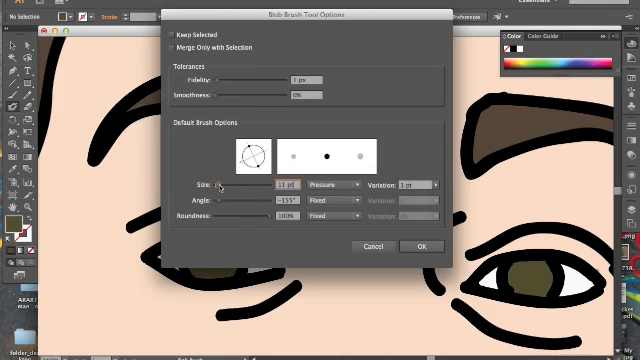
Confirm the Blob Brush settings and the dark brown colour for the pupils
left_click(420, 246)
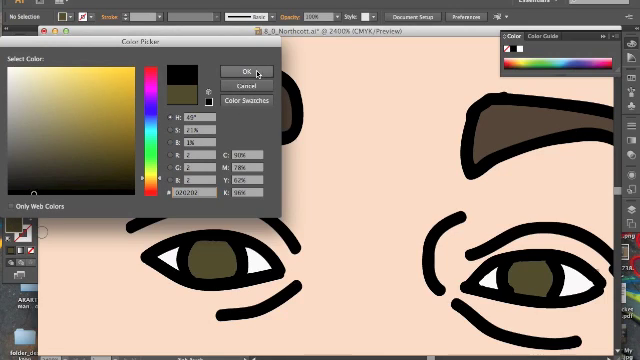
left_click(242, 72)
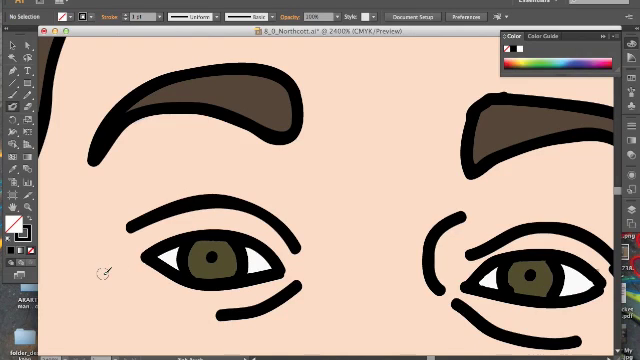
mouse_move(40, 156)
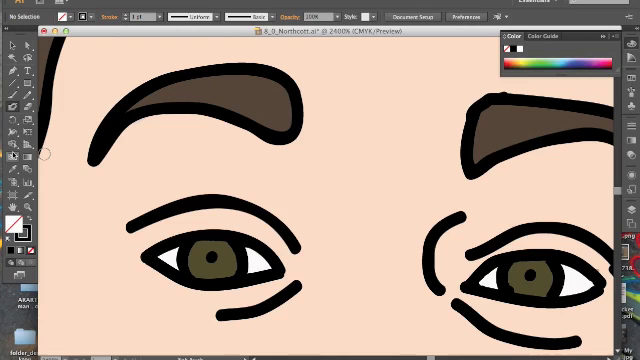
mouse_move(14, 224)
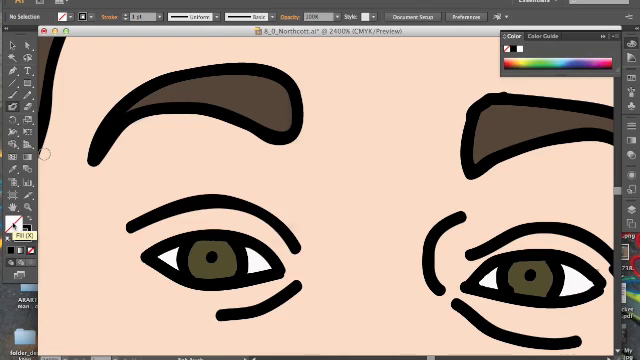
Choose white as the fill colour for the eye highlights, then zoom out to the full portrait
double_click(12, 222)
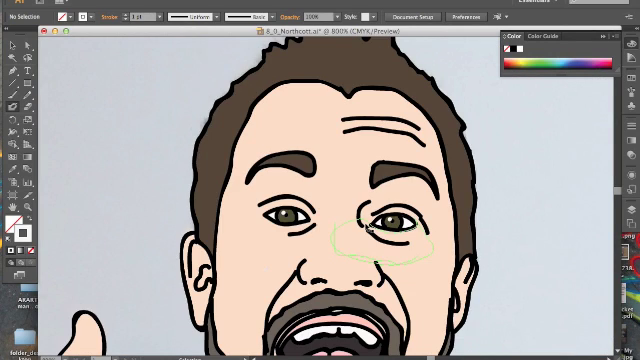
scroll("down", 3)
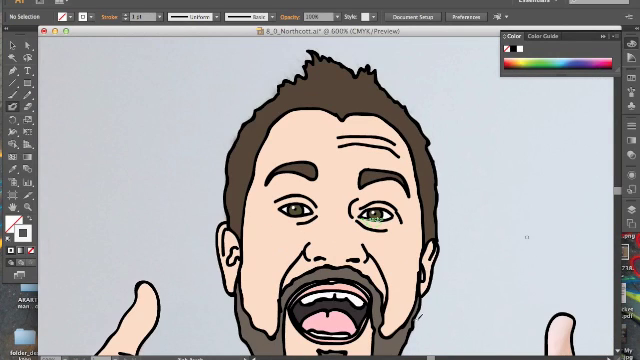